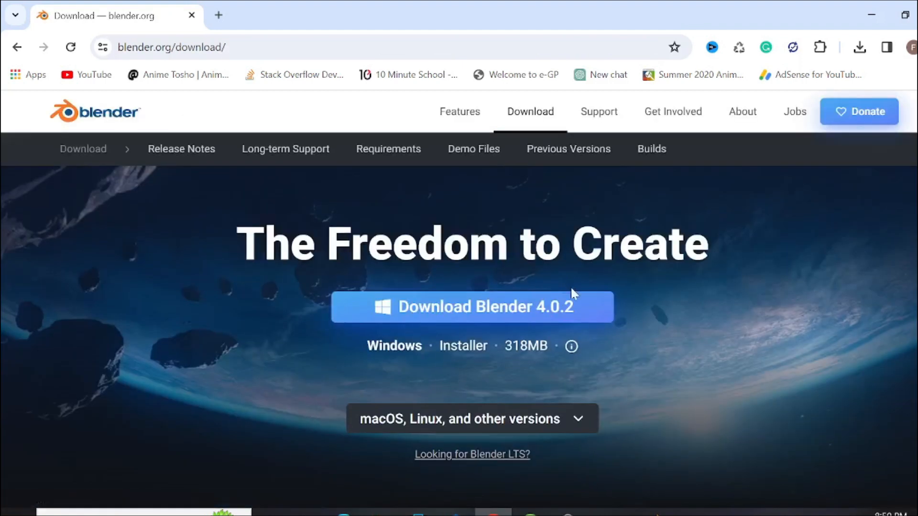
Download the Blender 4.0.2 Windows installer from blender.org
left_click(472, 307)
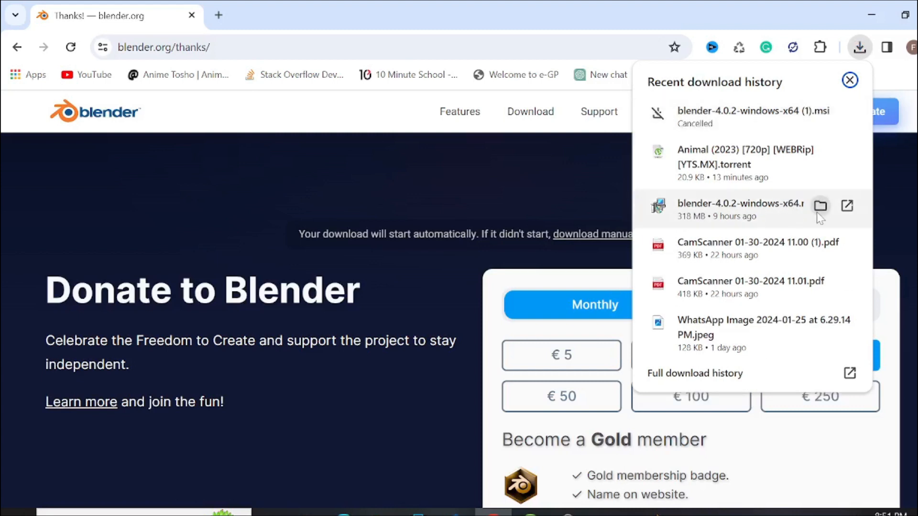